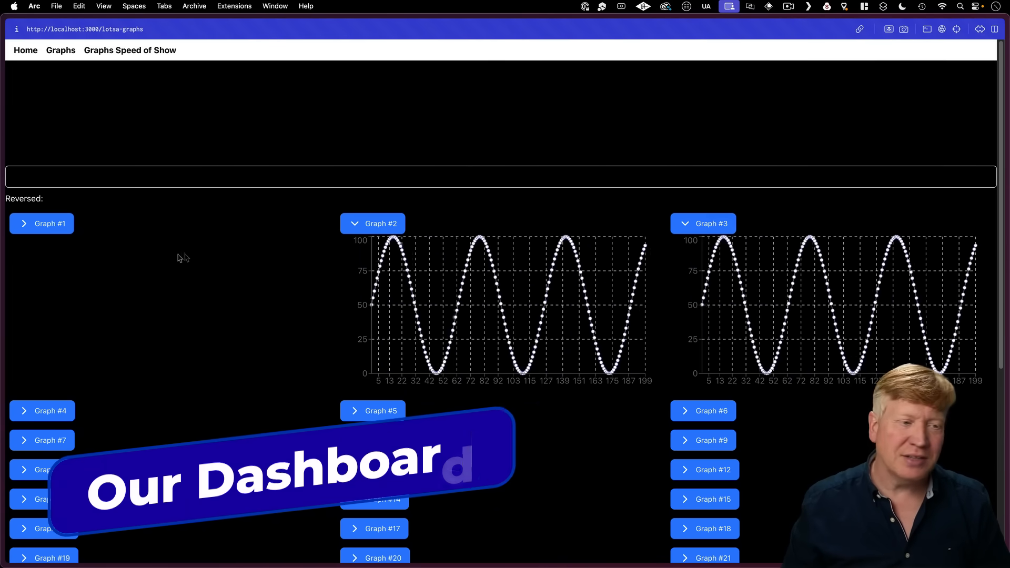
- Expand Graph #1, collapse Graph #2, and type 'adsfasdfasdfasdf' into the text input
left_click(41, 223)
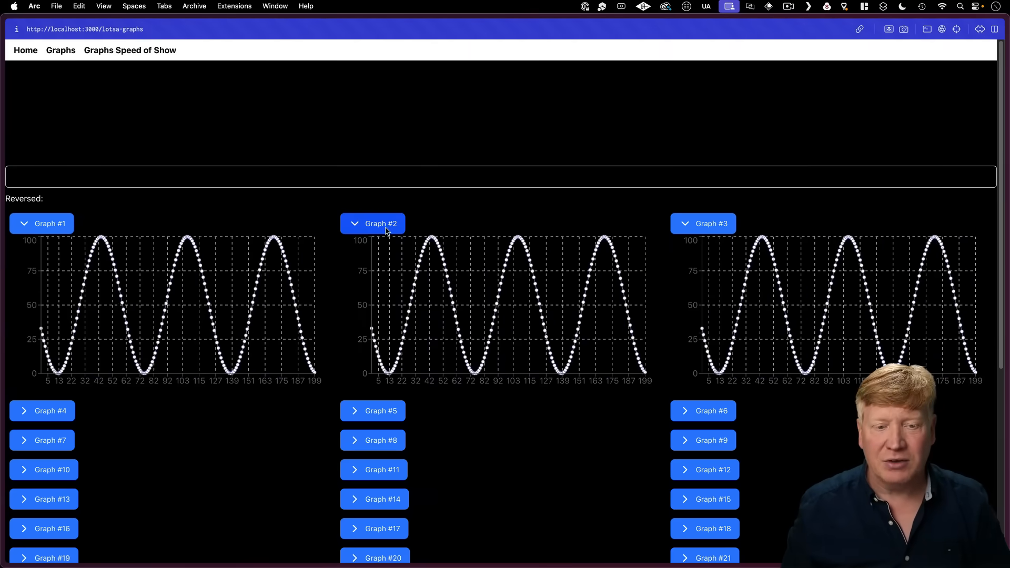
left_click(372, 223)
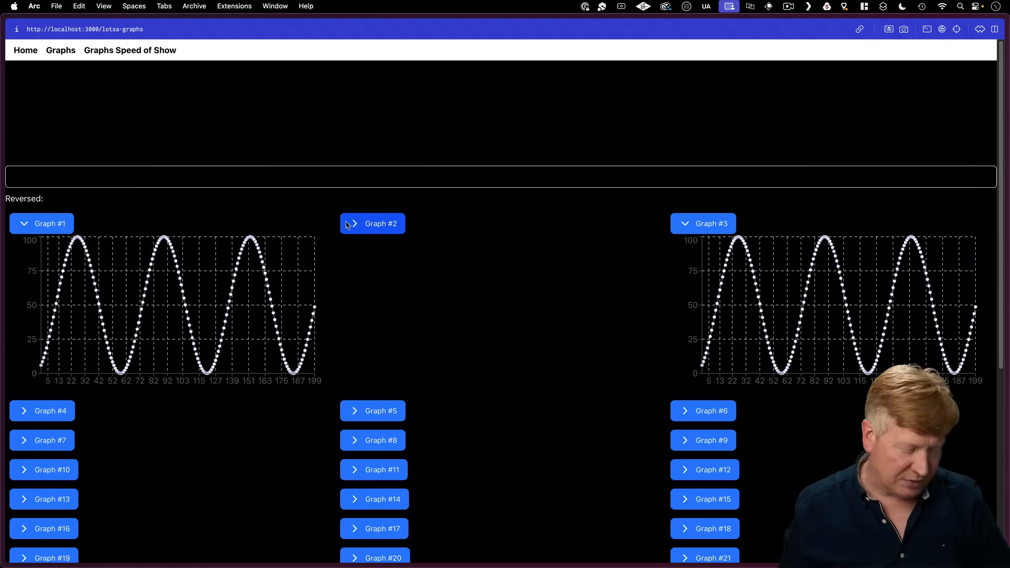
left_click(502, 184)
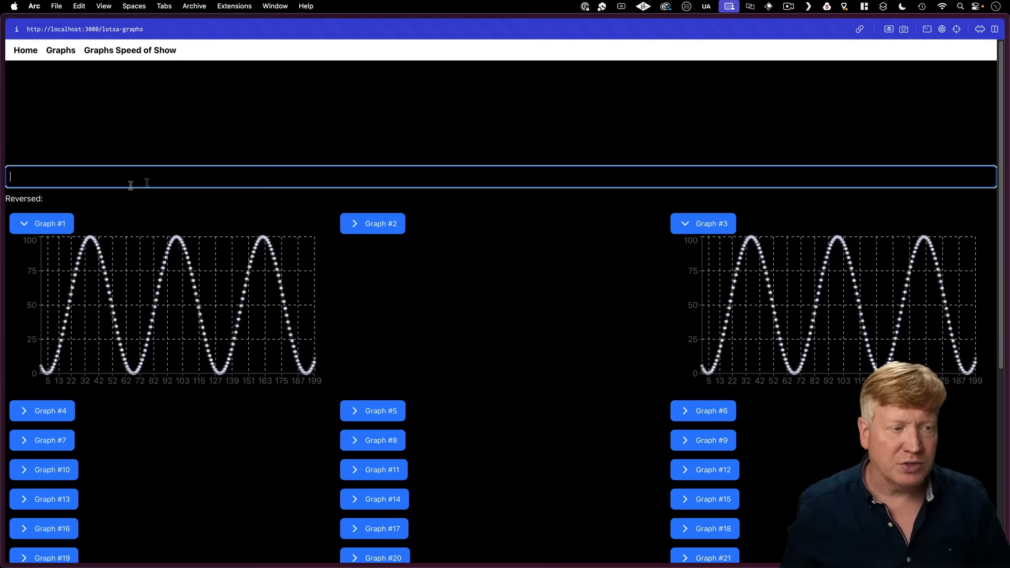
type("adsfasdfasdfasdf")
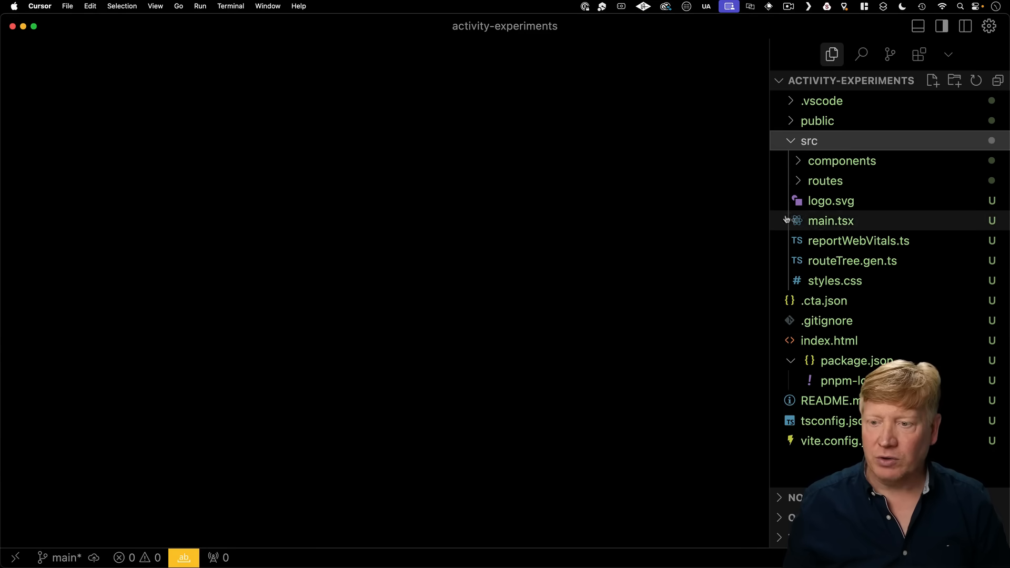
- Open lotsa-graphs.tsx and scroll through the Graph, ToggleGraph and route component code
left_click(825, 180)
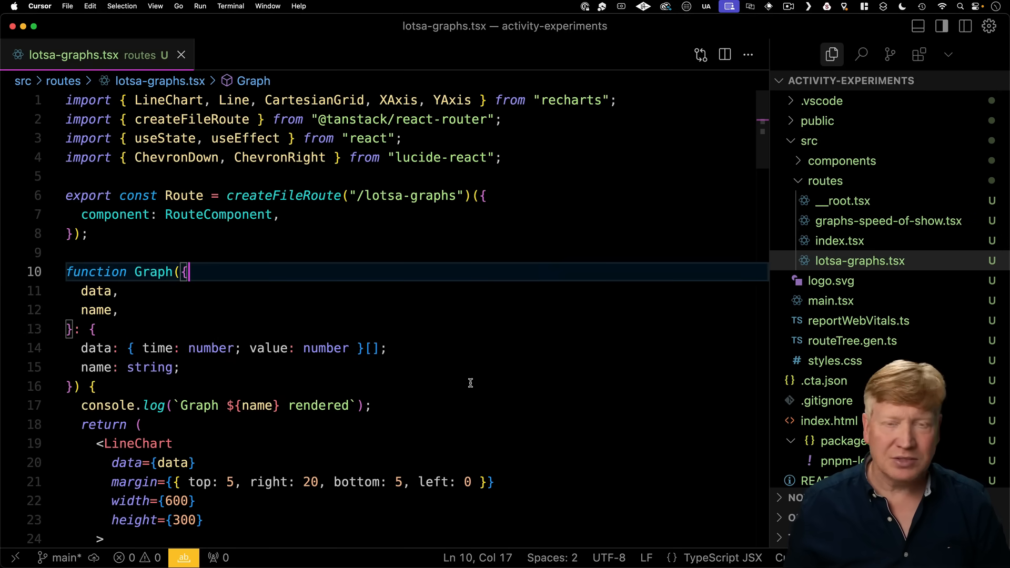
scroll("down", 3)
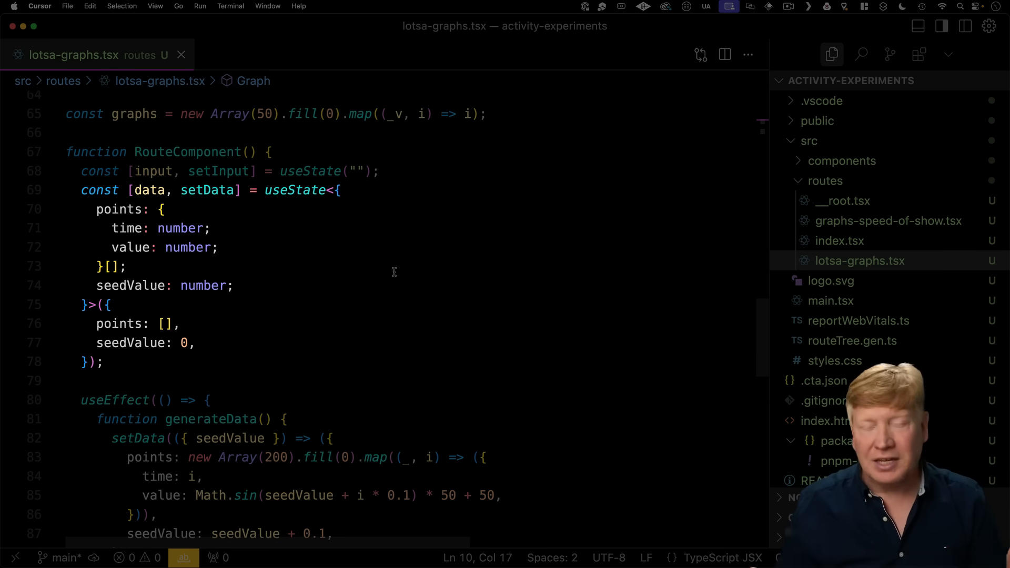
mouse_move(406, 300)
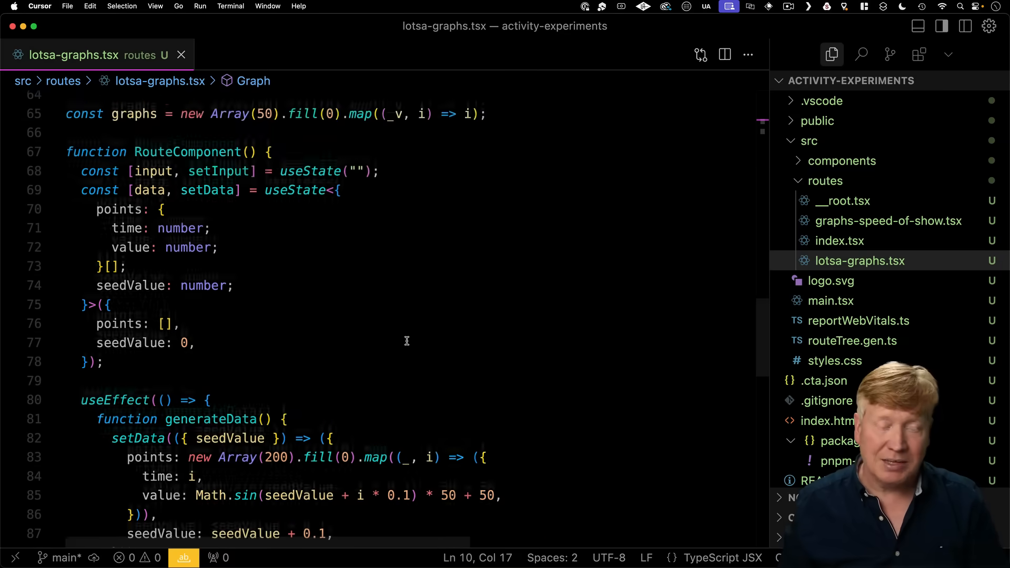
scroll("down", 3)
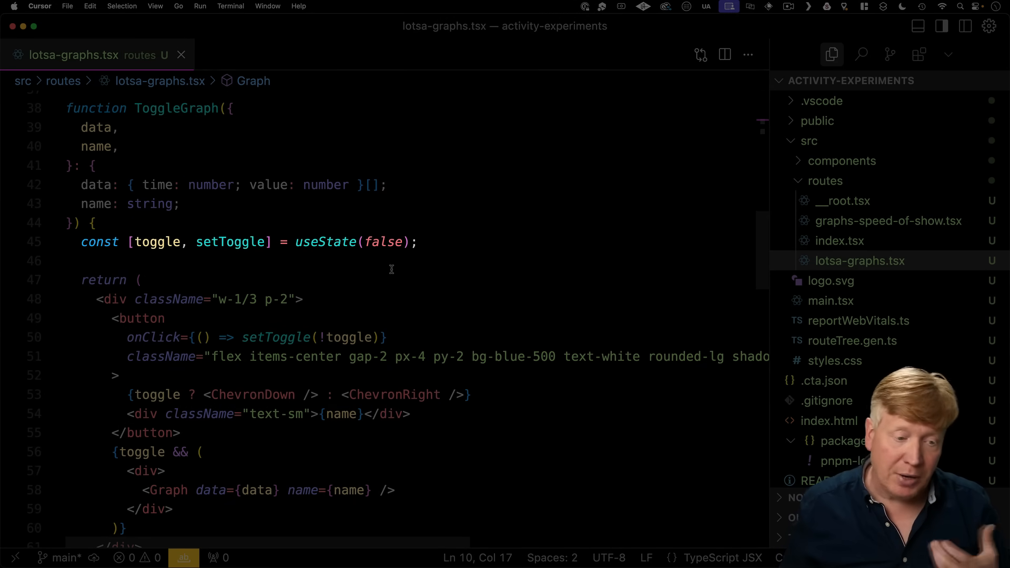
scroll("down", 3)
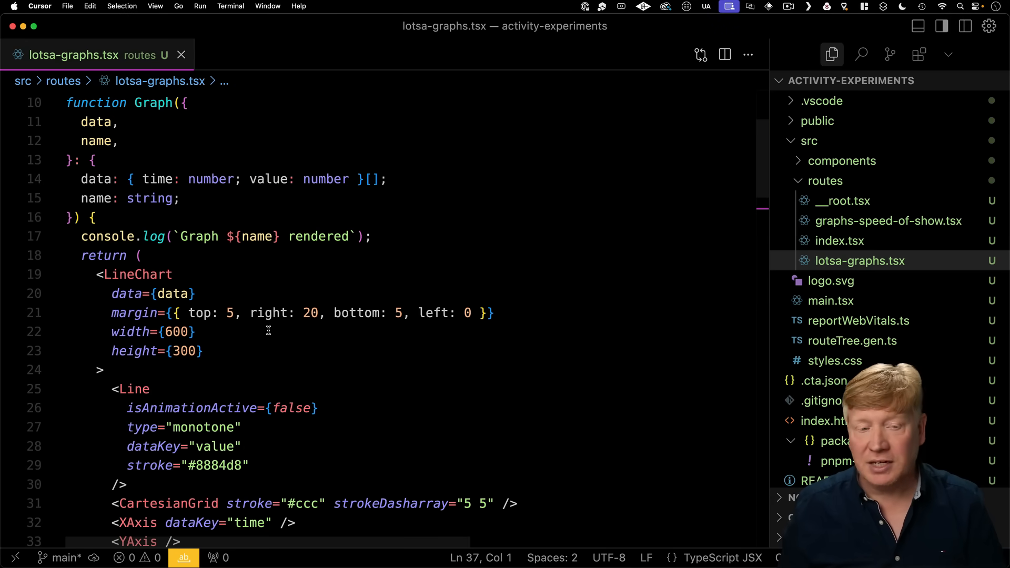
scroll("down", 3)
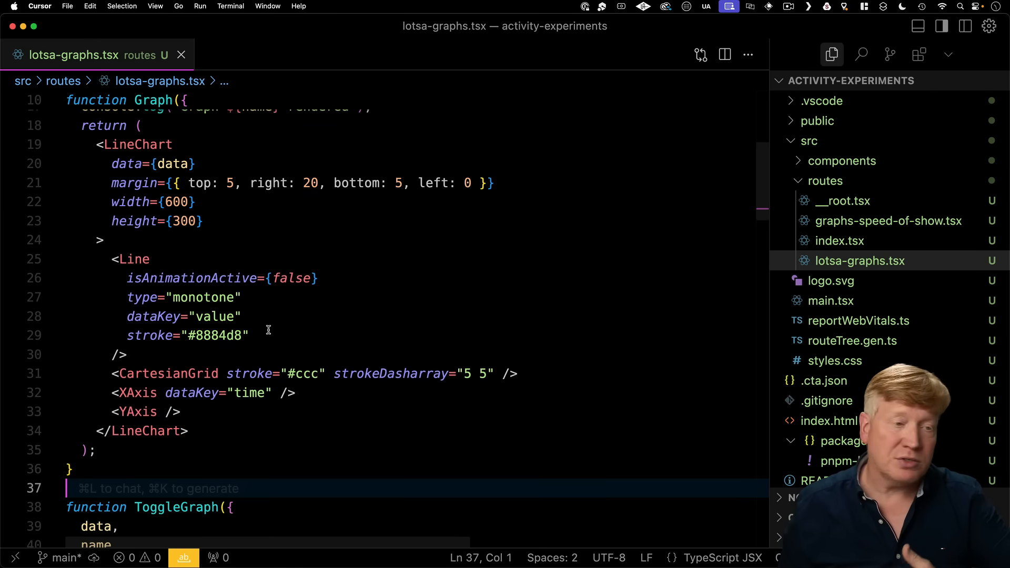
scroll("down", 3)
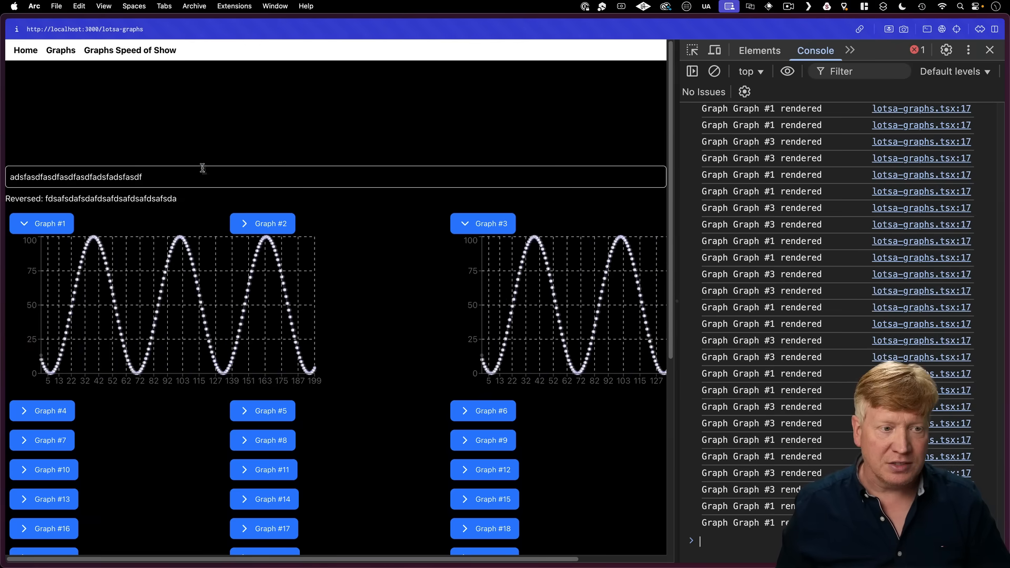
- Type 'dfgfsdgsdf' in the input and expand another graph to watch render logs
type("dfgfsdgsdf")
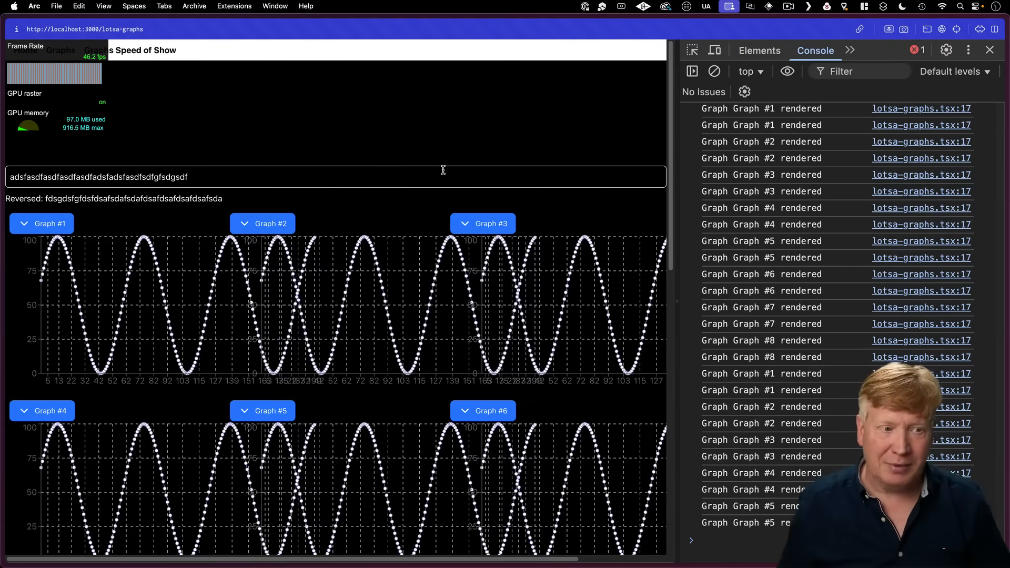
left_click(262, 224)
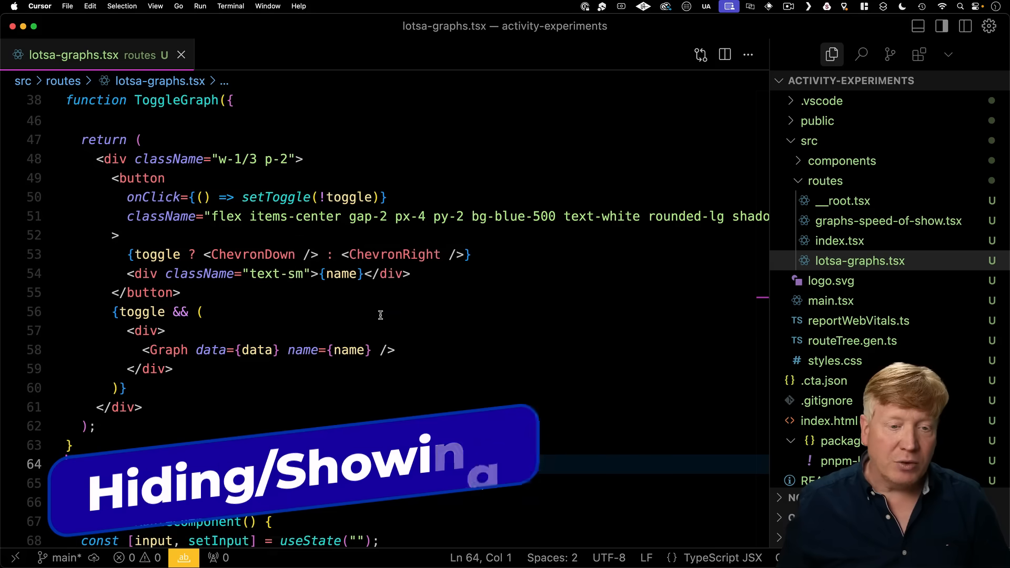
- Wrap ToggleGraph's Graph in a div toggling 'block'/'hidden' classes instead of conditional mounting
left_click(206, 312)
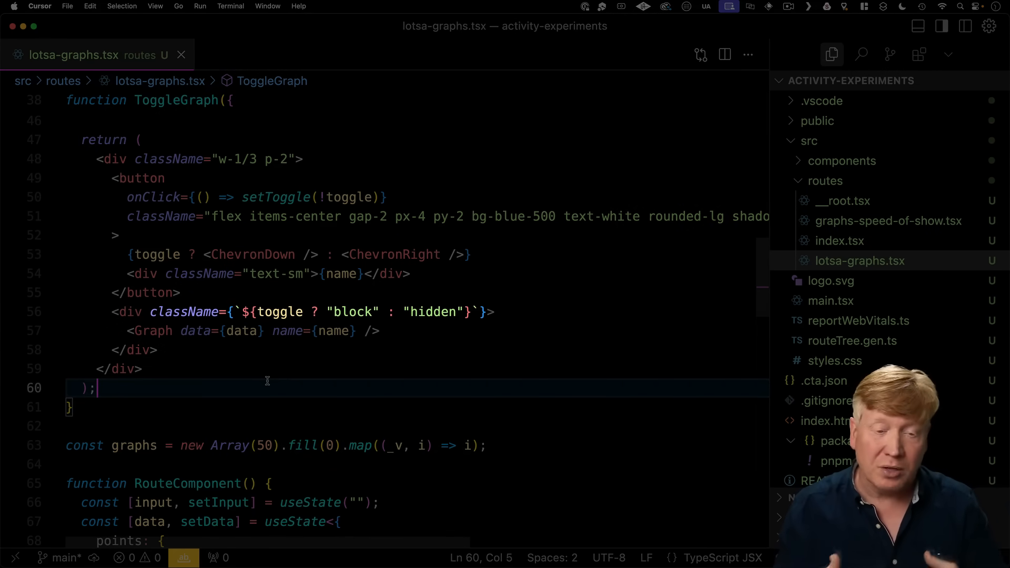
key("cmd+tab")
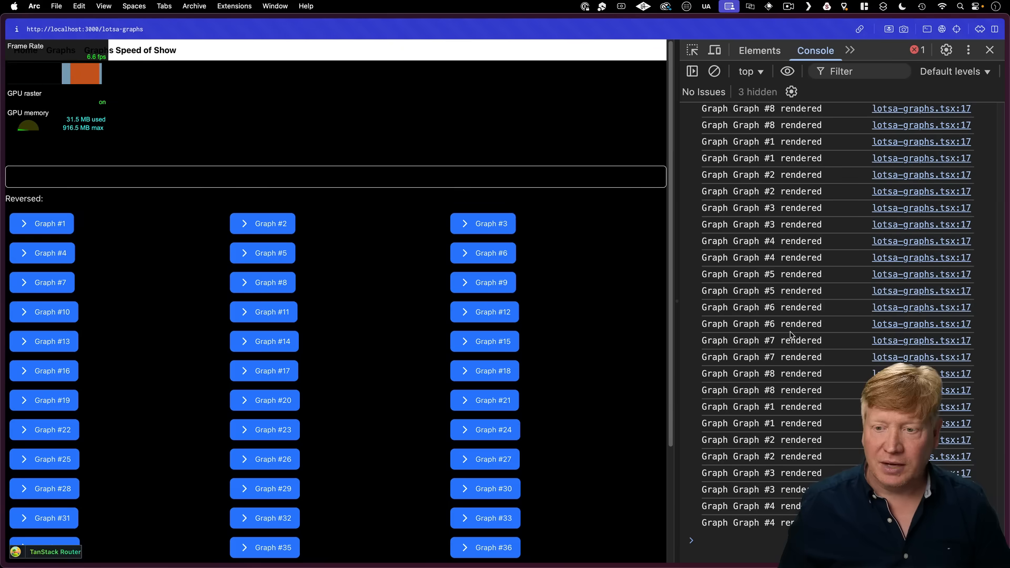
mouse_move(640, 367)
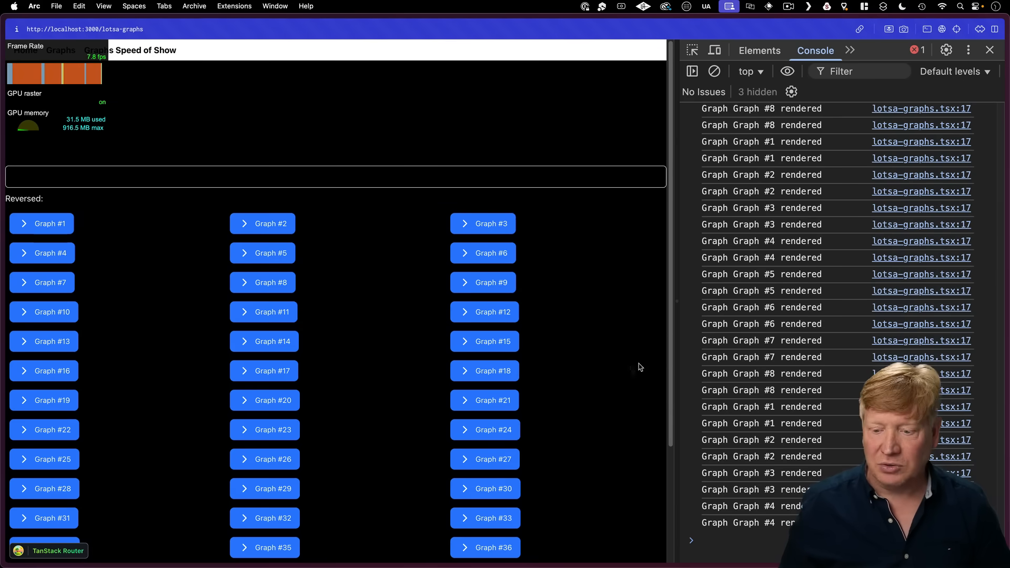
- Expand Graph #2 and type 'adsfasdfa' into the text input to check re-renders
scroll("down", 3)
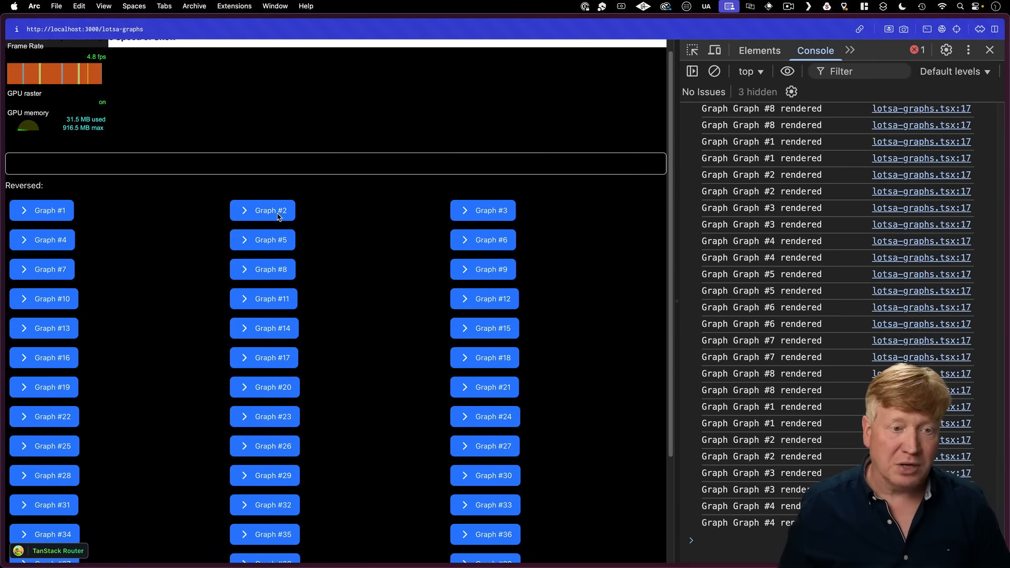
left_click(262, 211)
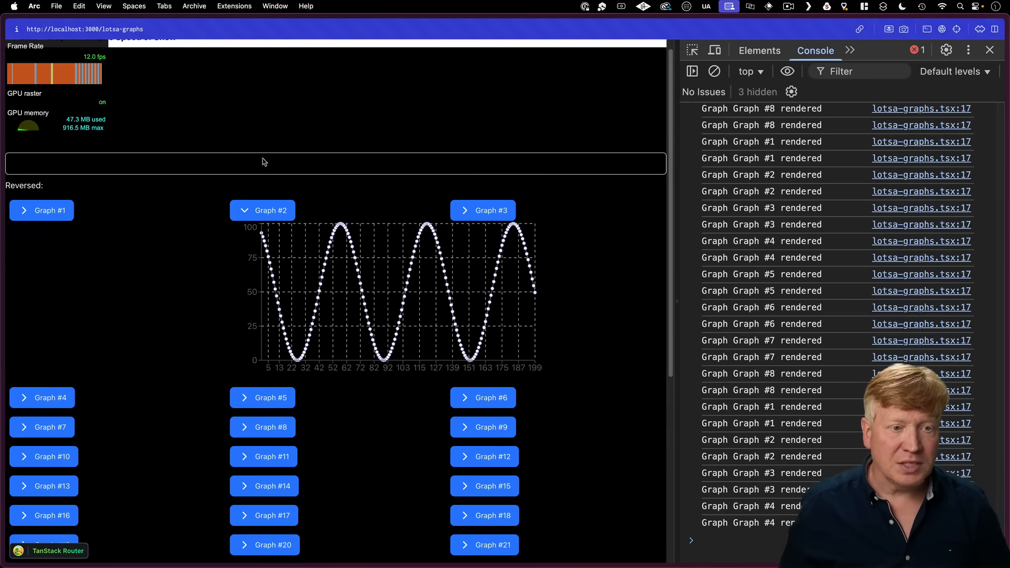
left_click(258, 163)
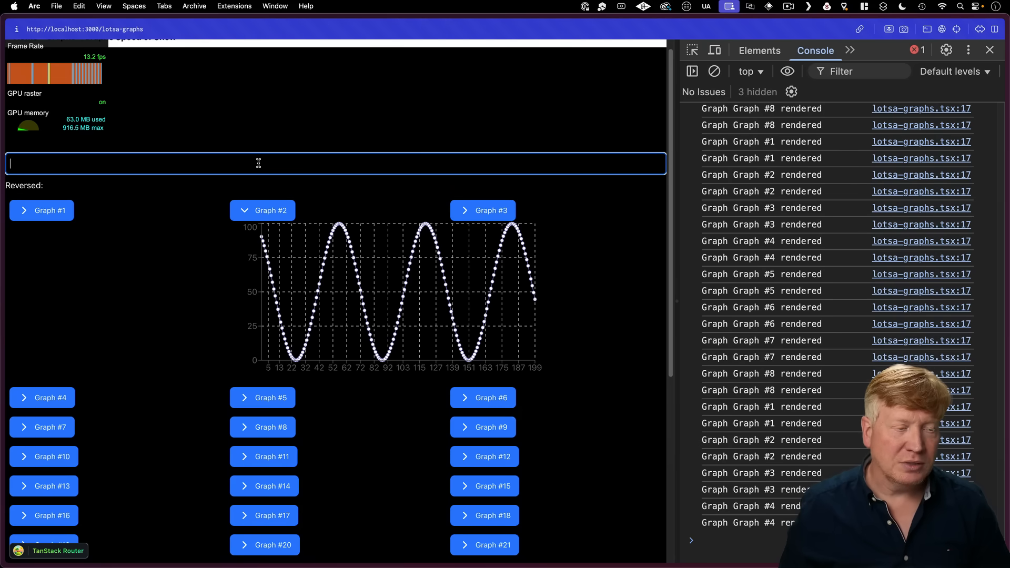
type("adsfasdfa")
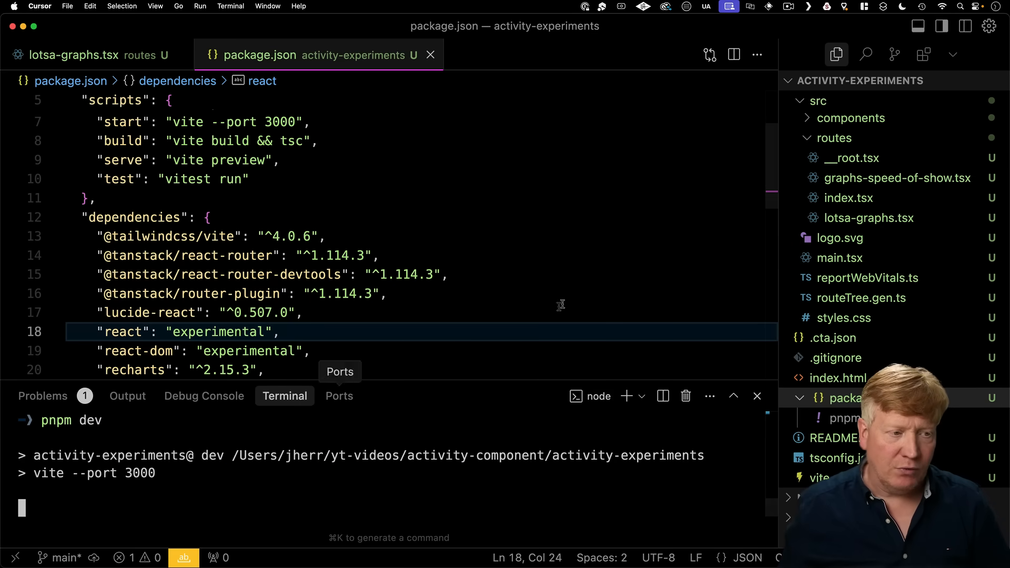
- Switch back to the lotsa-graphs.tsx source file
left_click(74, 55)
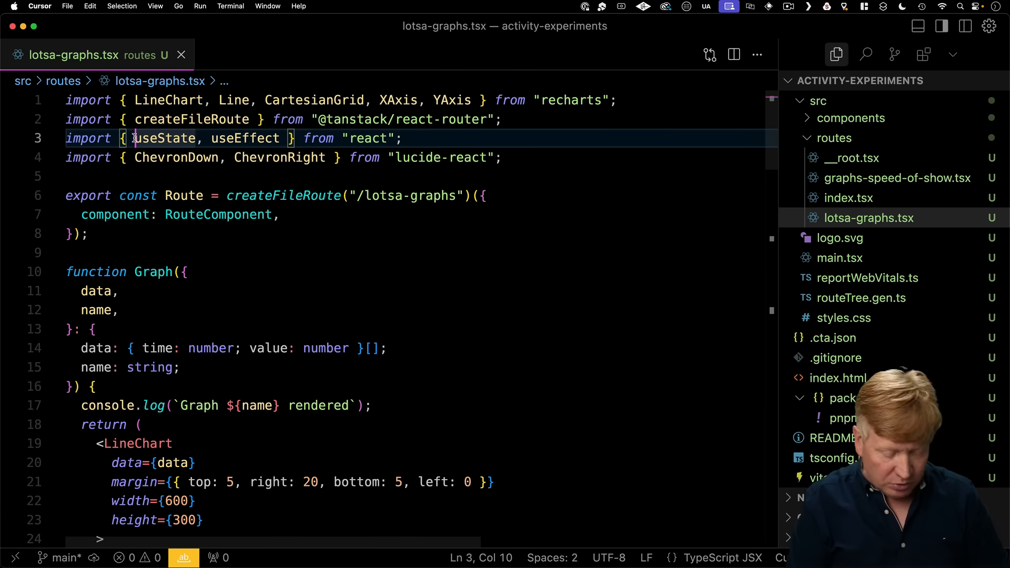
- Type 'un' while reviewing the Graph component's render console.log
type("un")
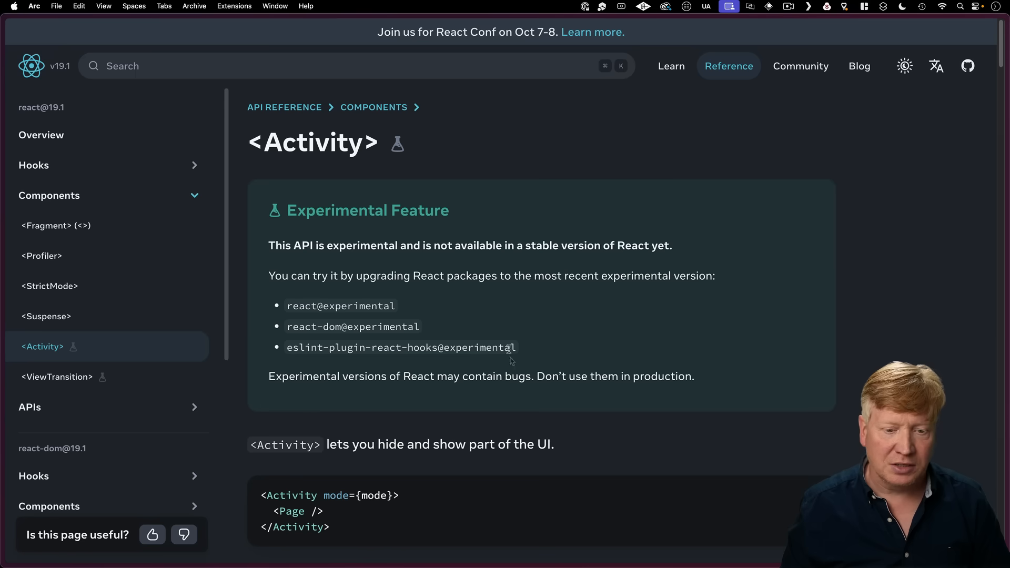
scroll("down", 3)
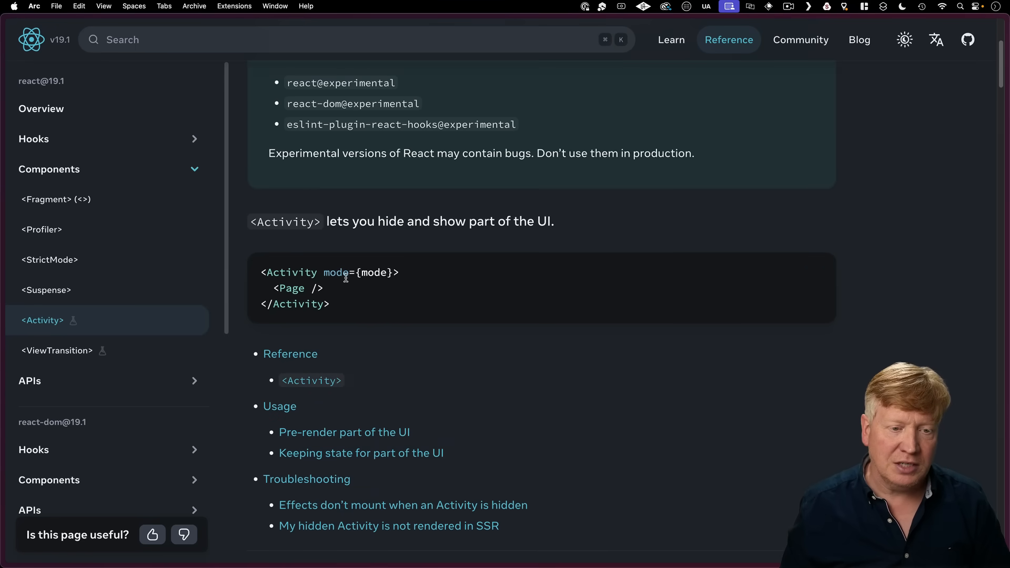
double_click(336, 273)
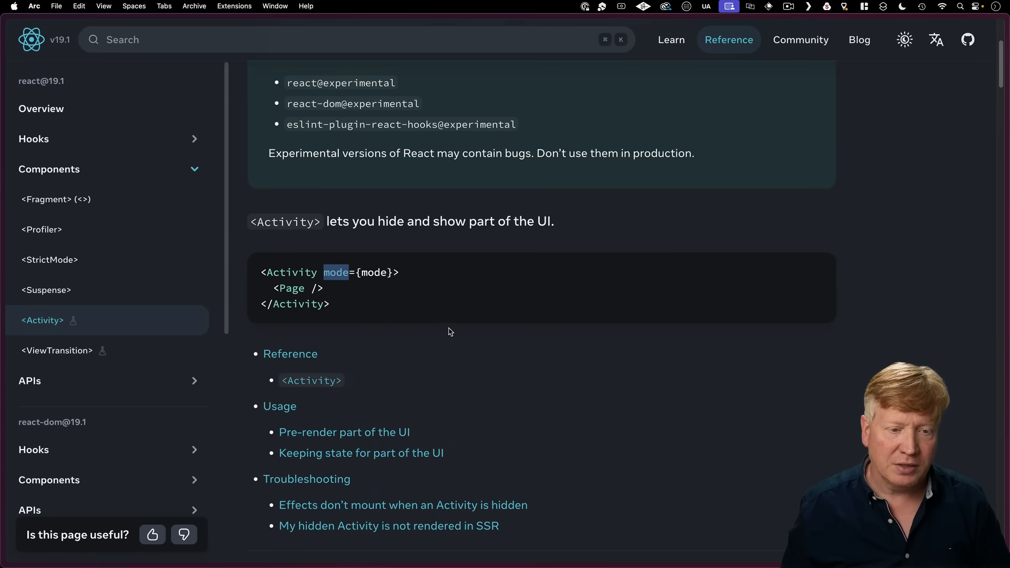
scroll("down", 3)
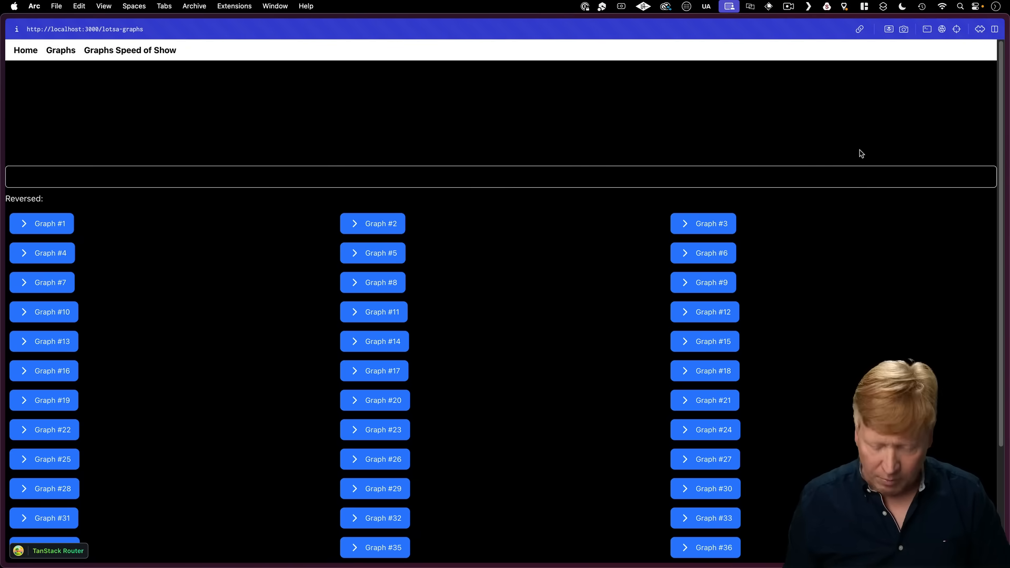
- Open DevTools via right-click Inspect beside the lotsa-graphs page
right_click(860, 152)
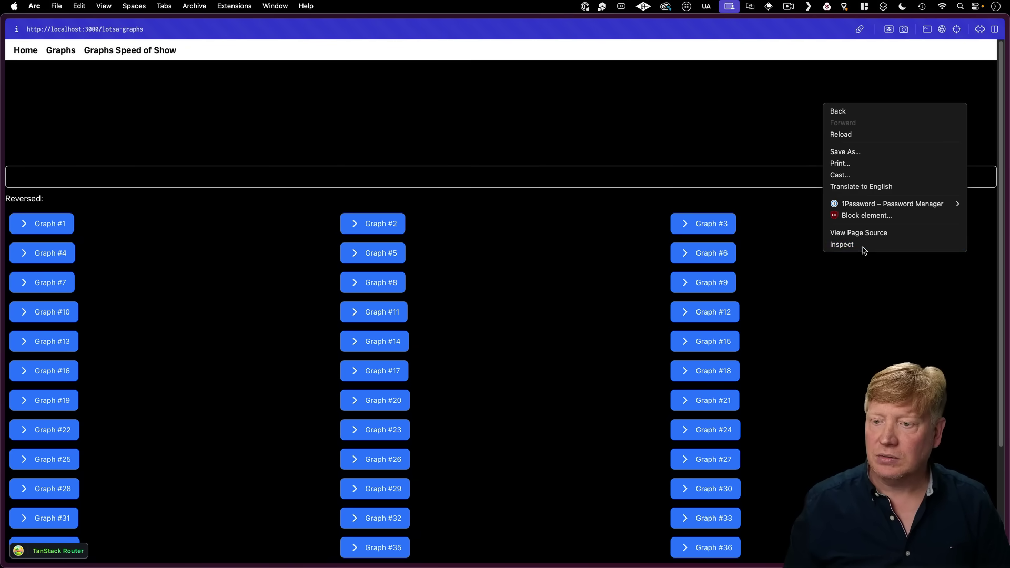
left_click(842, 244)
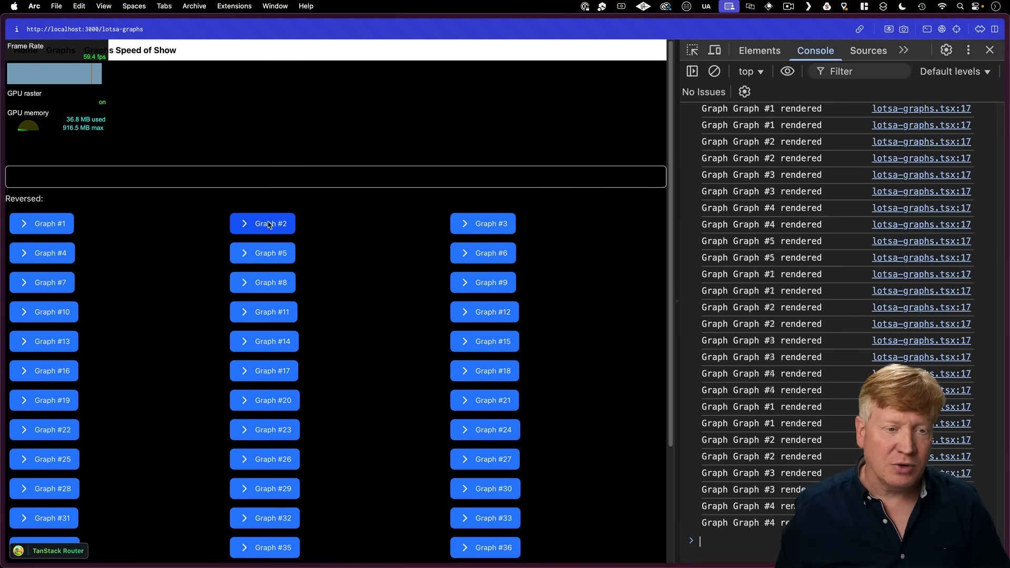
- Expand Graph #2, another first-row graph, and a second-row graph, then refocus the input
left_click(262, 224)
type("asdfasdfasdfasdfasdf")
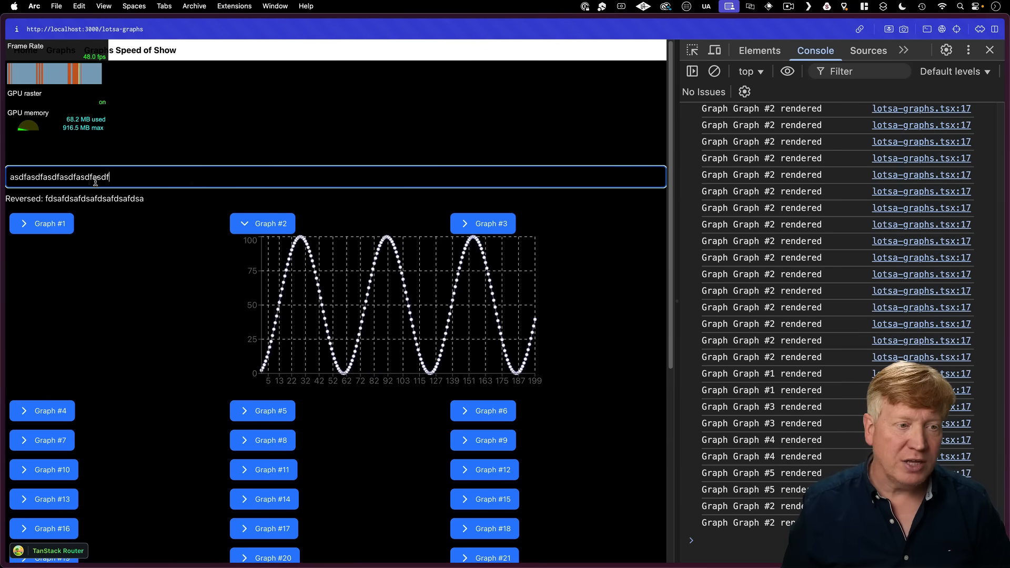
left_click(483, 224)
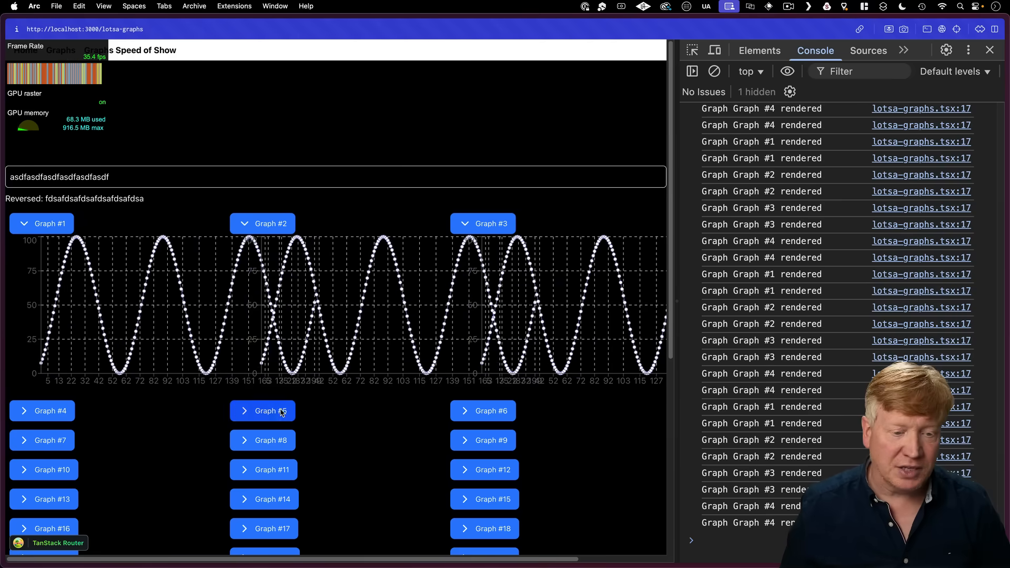
left_click(262, 410)
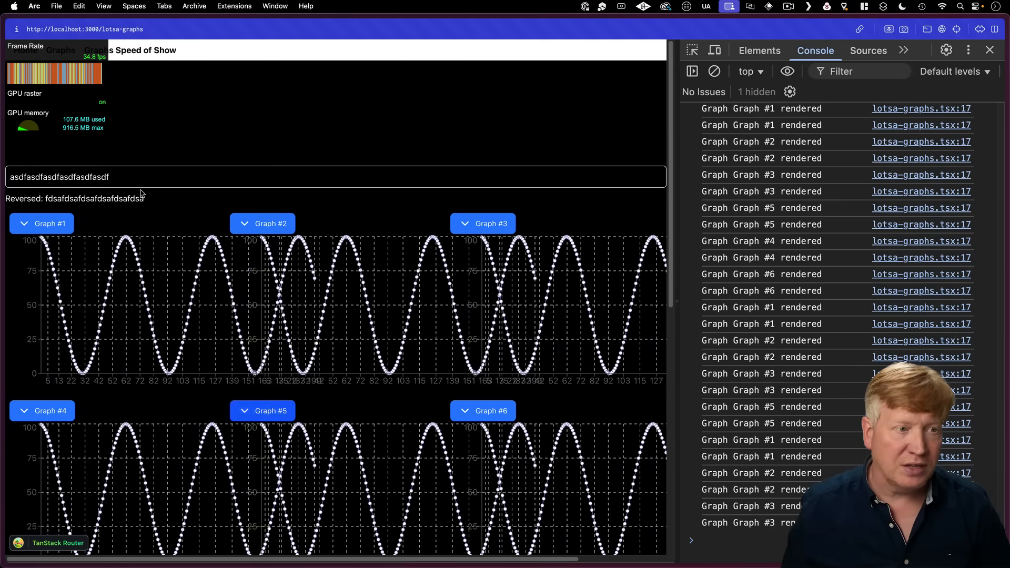
left_click(262, 410)
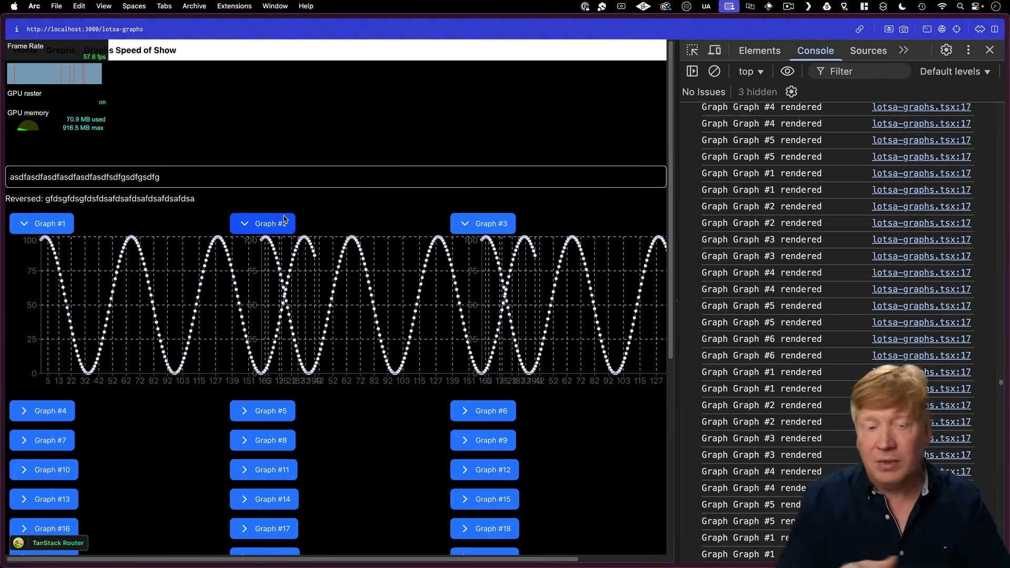
- Collapse Graph #2 on the lotsa-graphs page
left_click(262, 224)
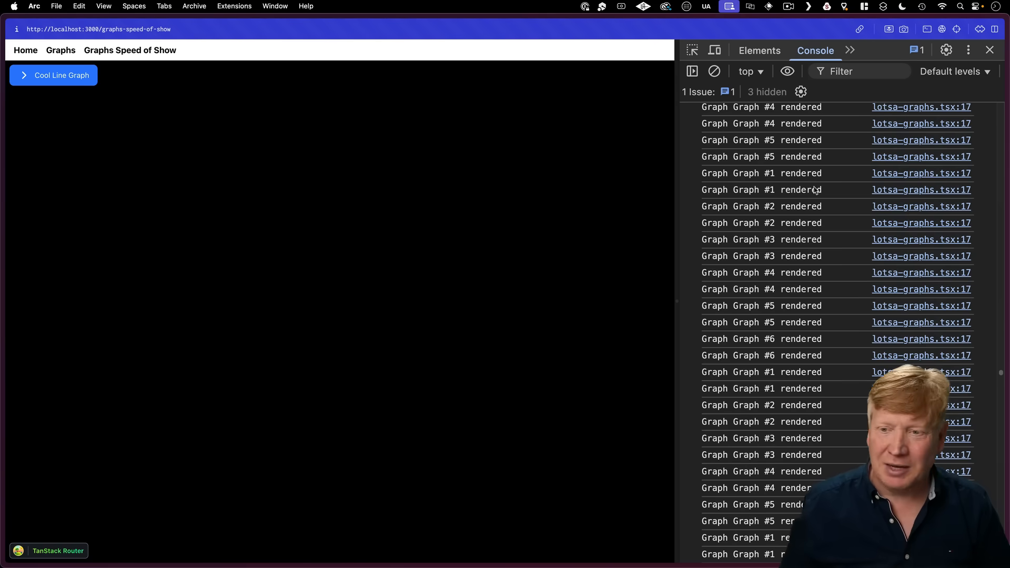
- Clear the Console and toggle the Cool Line Graph grid on to log its render timings
left_click(714, 71)
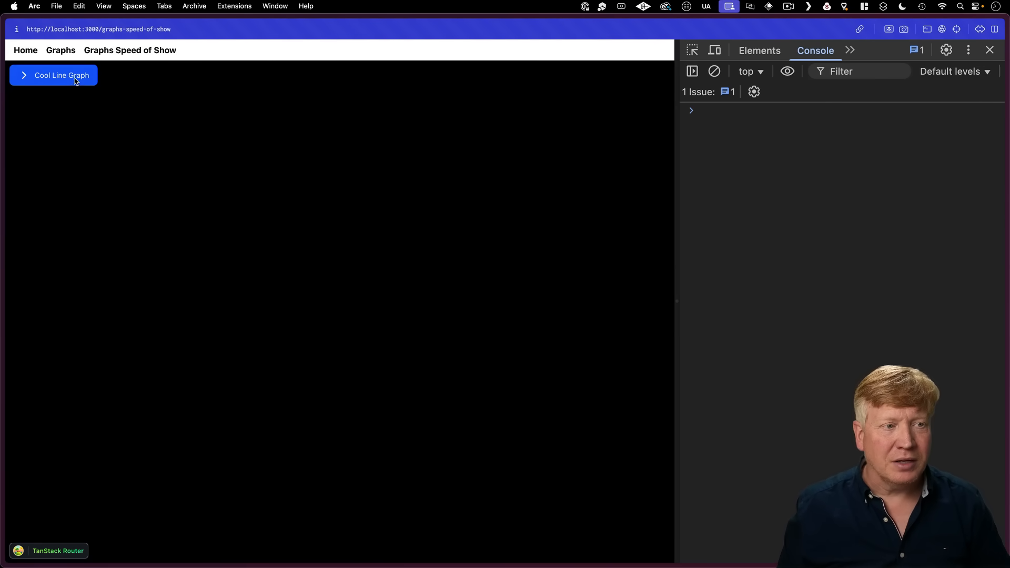
left_click(61, 75)
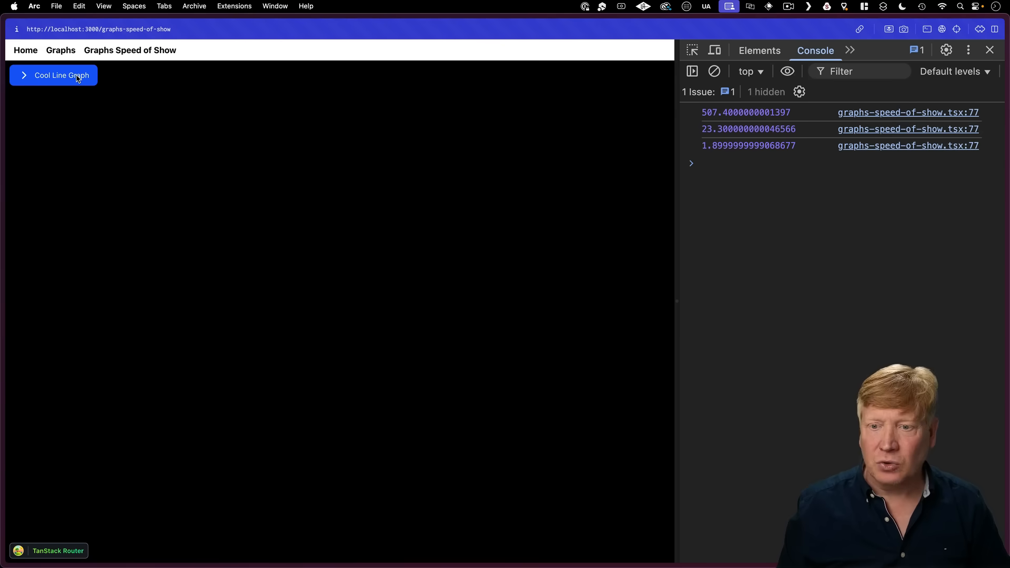
left_click(62, 75)
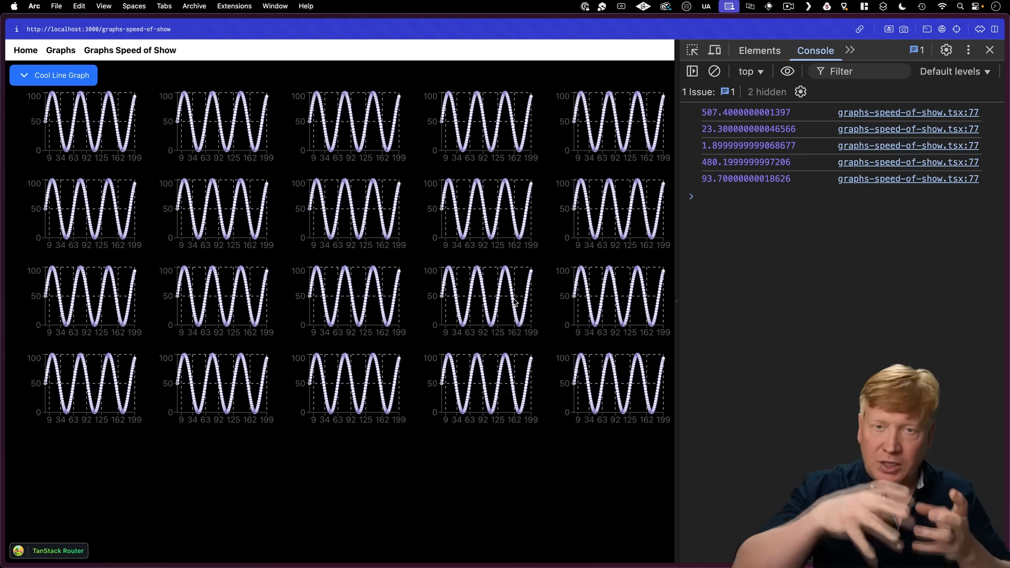
key("Cmd+Tab")
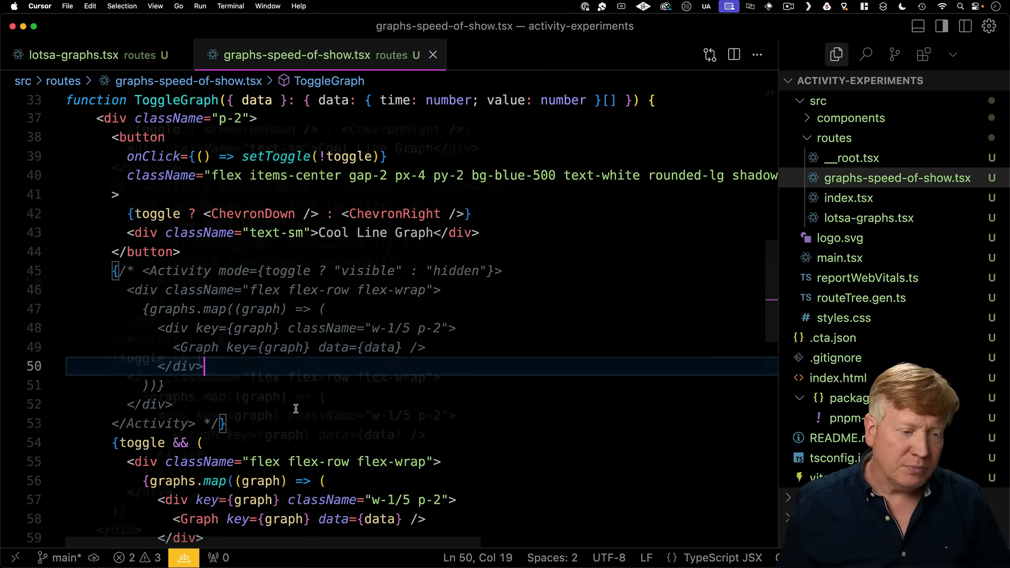
- Scroll graphs-speed-of-show.tsx down to the commented-out Activity block around the Cool Line Graph grid
scroll("down", 3)
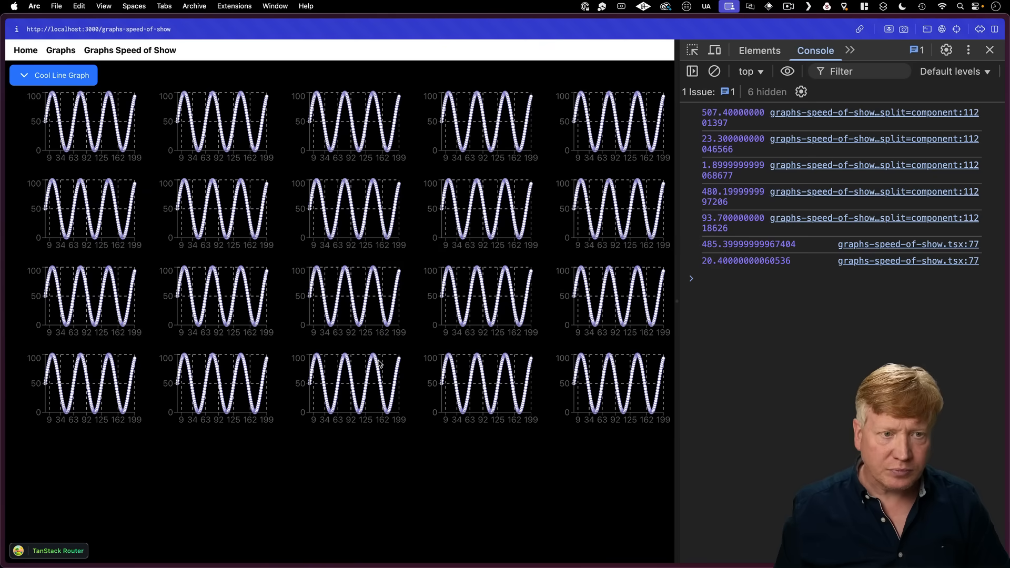
- Toggle the Cool Line Graph button to reveal the pre-rendered grid, logging about 189 ms
left_click(53, 75)
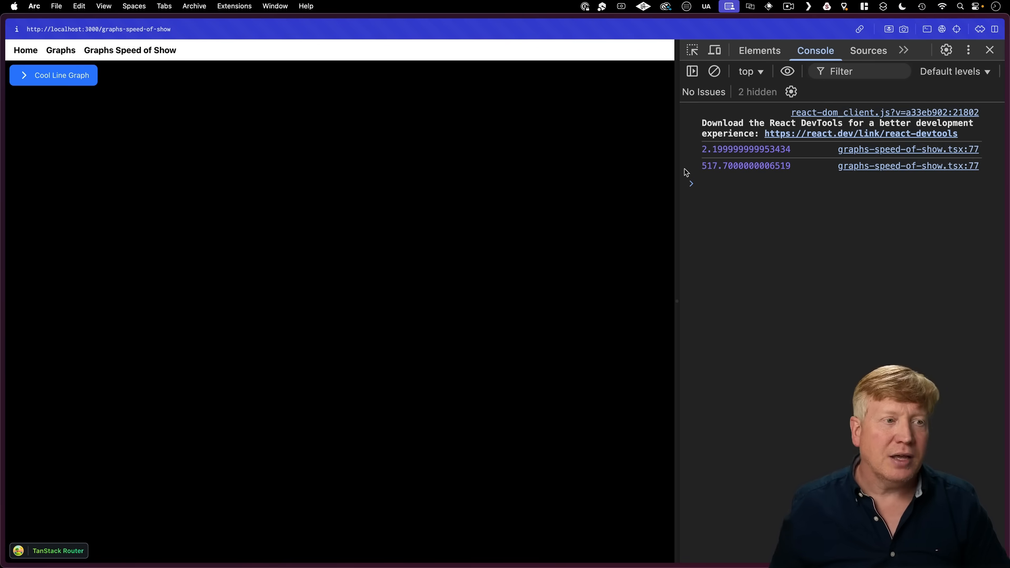
left_click(53, 76)
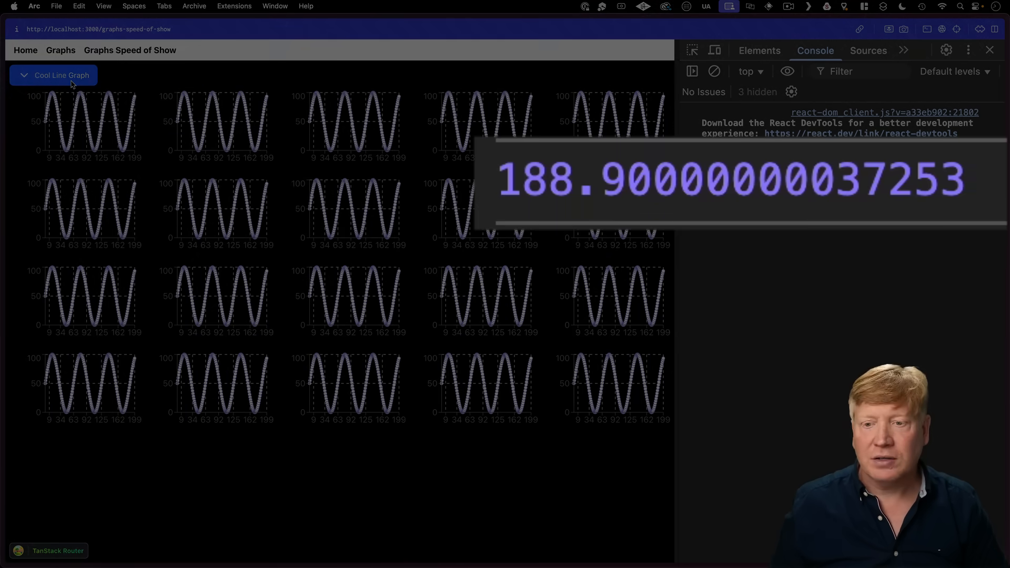